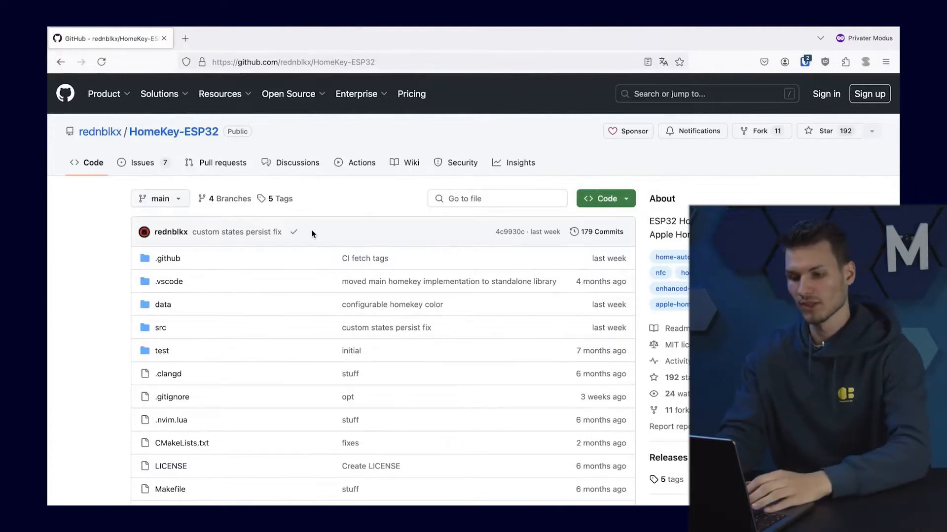
- Open the HomeKey-ESP32 '5 tags' list and select the newest tag, v0.3.11
{"action": "scroll", "scroll_direction": "down", "scroll_amount": 3}
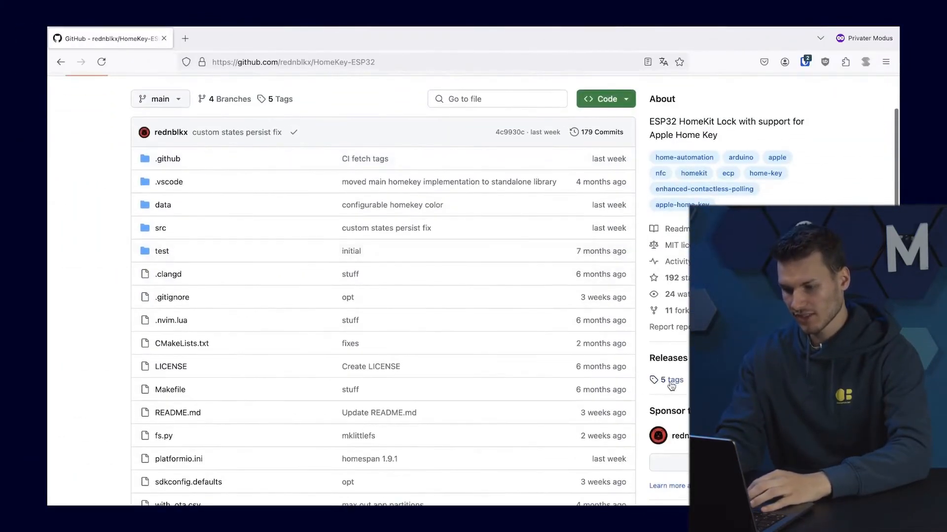
{"action": "left_click", "coordinate": [670, 379]}
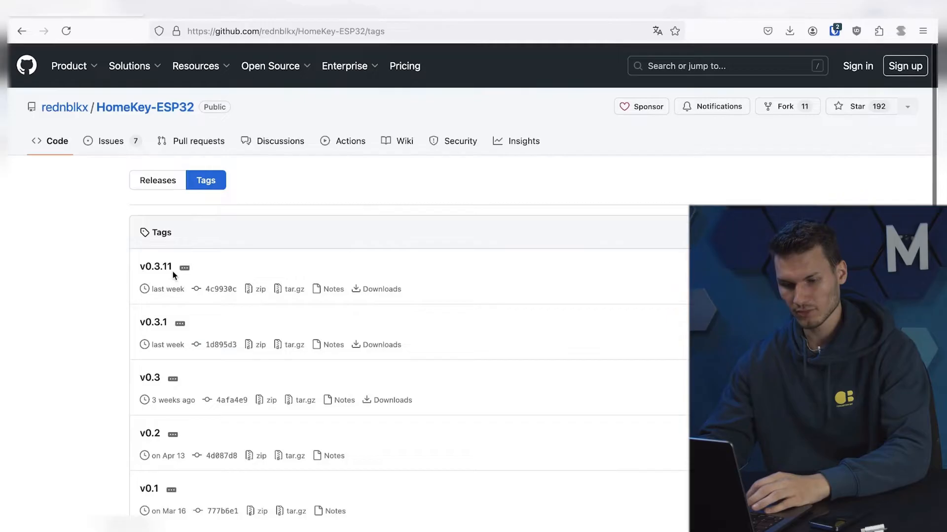
{"action": "left_click", "coordinate": [156, 266]}
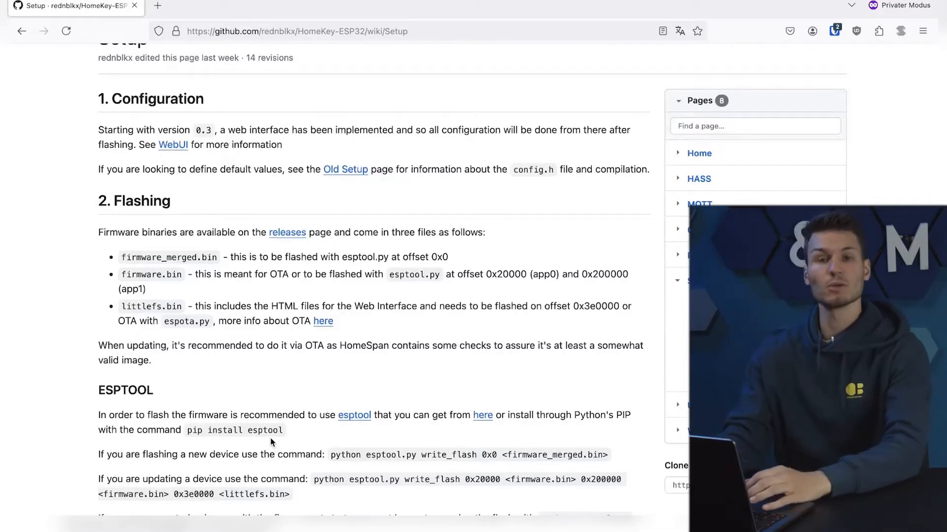
{"action": "mouse_move", "coordinate": [358, 419]}
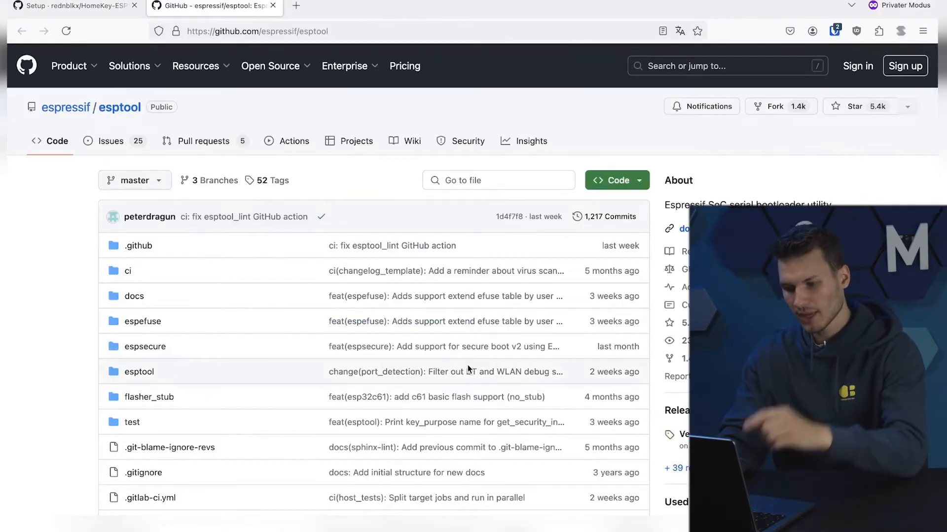
- Scroll down the esptool v4.7.0 release page to its Assets downloads
{"action": "scroll", "scroll_direction": "down", "scroll_amount": 3}
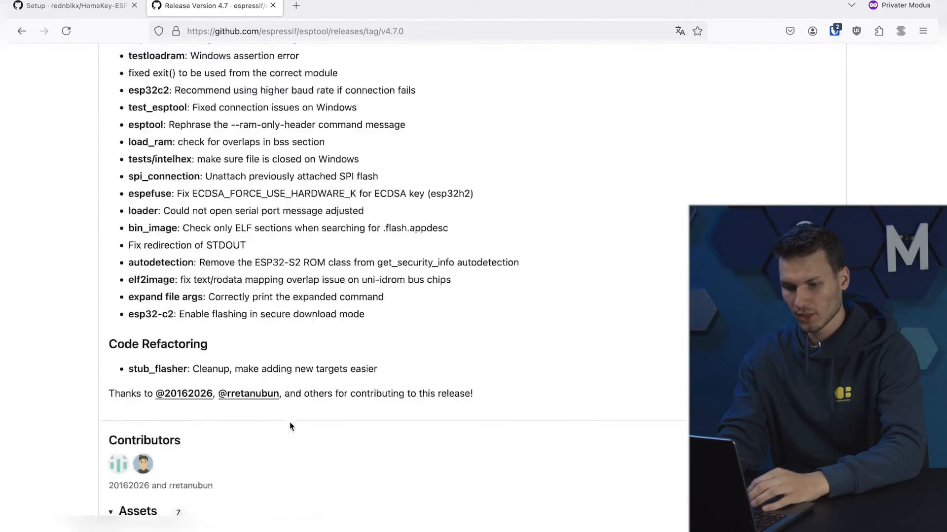
{"action": "scroll", "scroll_direction": "down", "scroll_amount": 3}
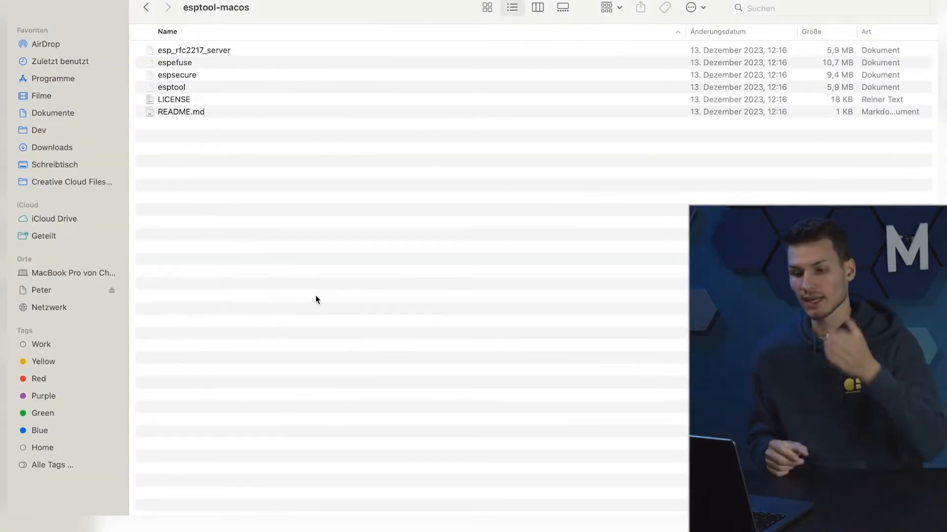
- Put esp32-firmware.bin into the esptool-macos folder and search Spotlight for Terminal
{"action": "left_click", "coordinate": [181, 112]}
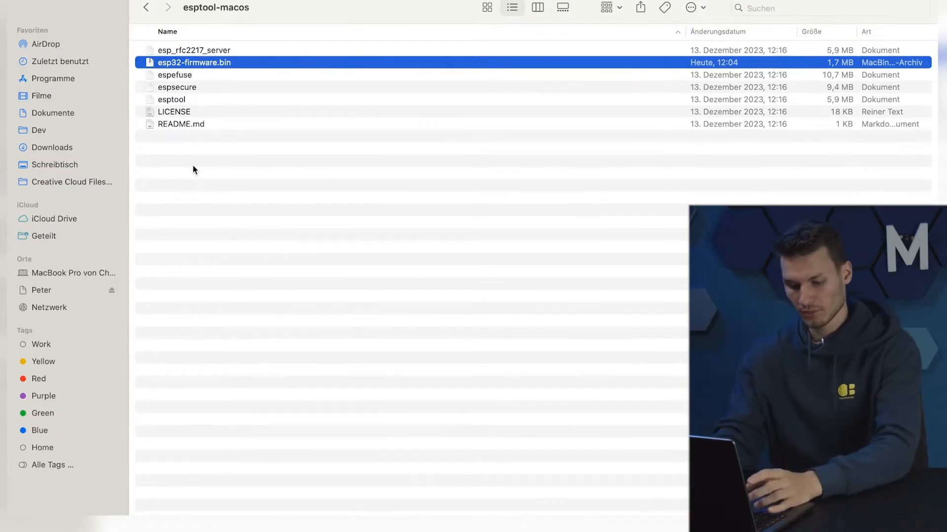
{"action": "type", "text": "ter"}
{"action": "type", "text": "cd"}
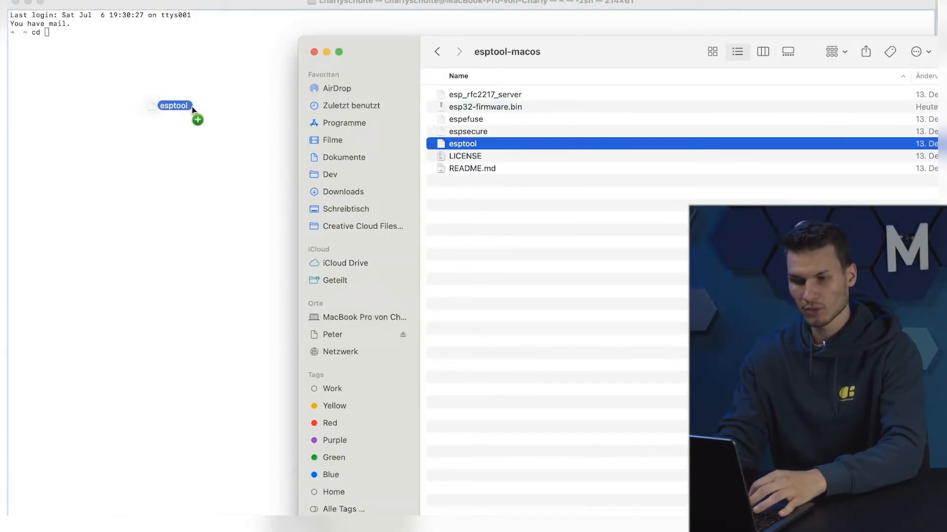
- Change into the esptool-macos folder and make esptool executable with chmod +x
{"action": "left_click_drag", "start_coordinate": [174, 106], "coordinate": [159, 32]}
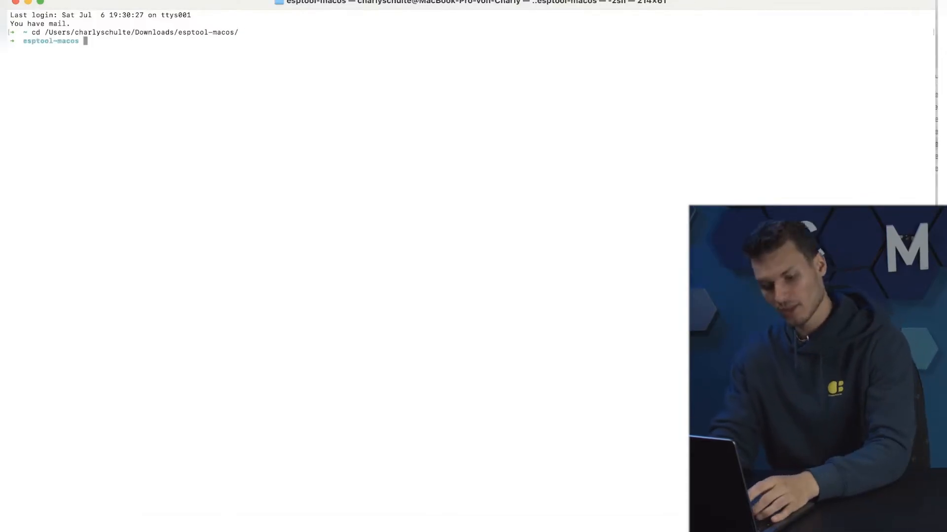
{"action": "type", "text": "chmod"}
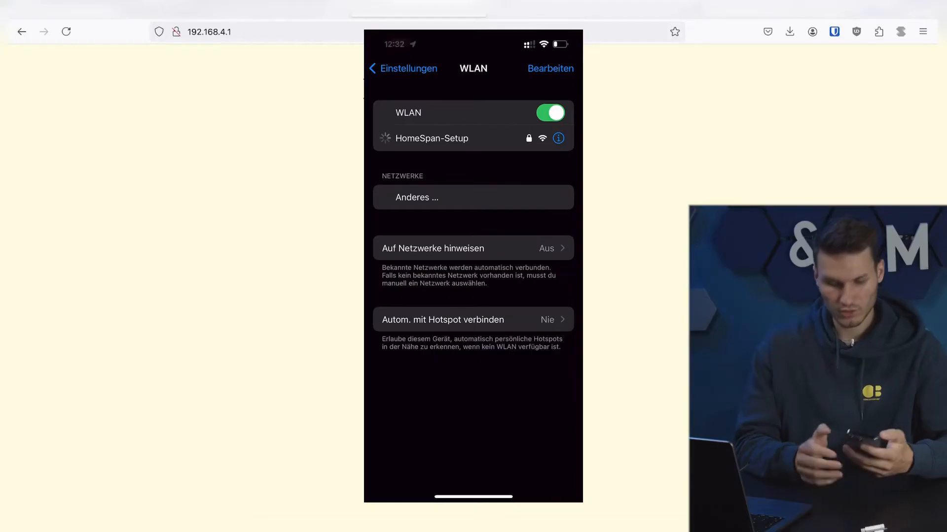
- Join HomeSpan-Setup, submit CTech&Media as the device's WiFi network, and save settings
{"action": "left_click", "coordinate": [431, 138]}
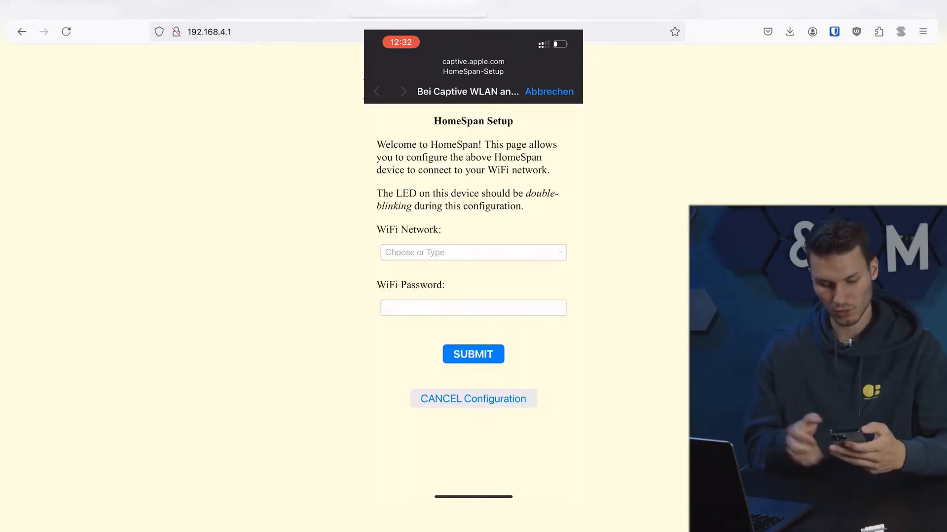
{"action": "type", "text": "CTech&Media"}
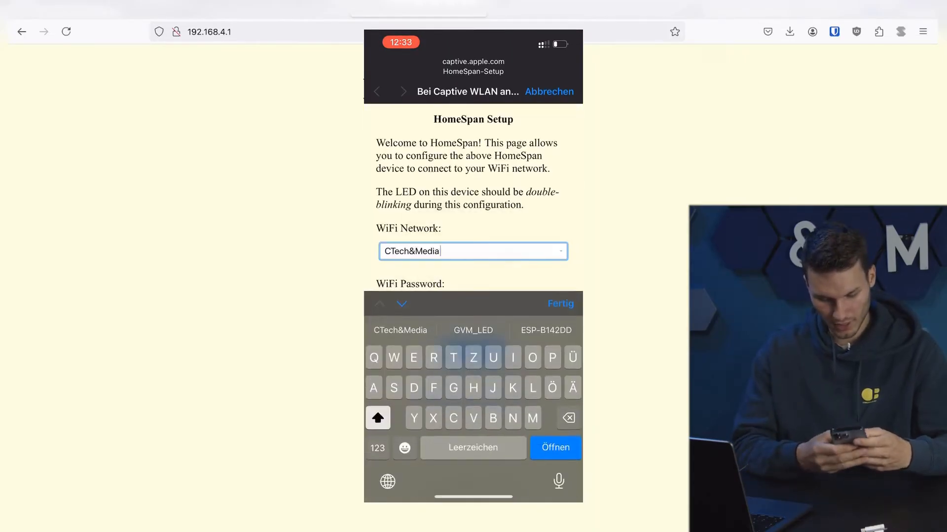
{"action": "left_click", "coordinate": [554, 448]}
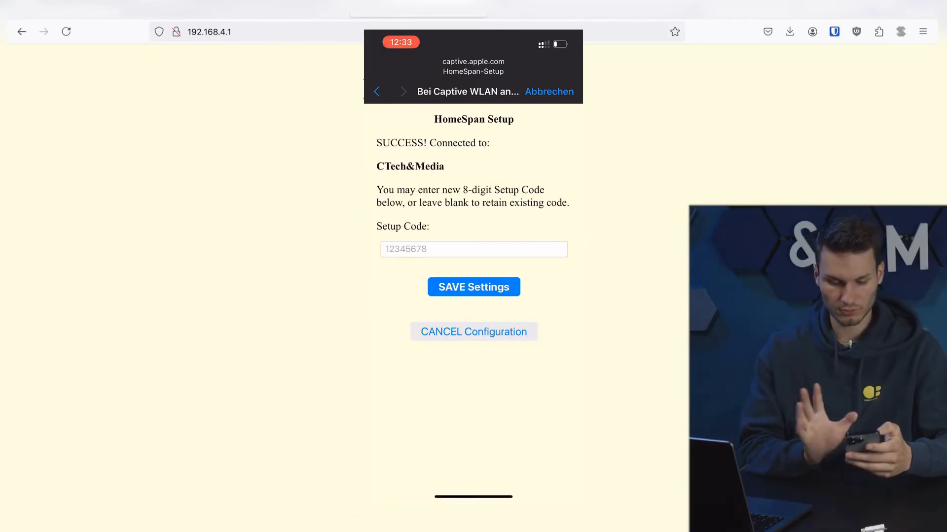
{"action": "left_click", "coordinate": [473, 287]}
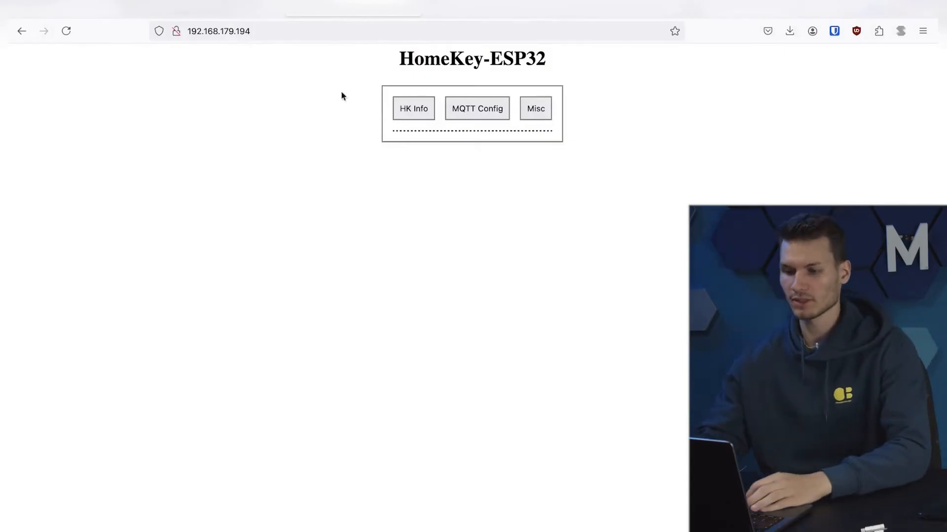
{"action": "mouse_move", "coordinate": [520, 76]}
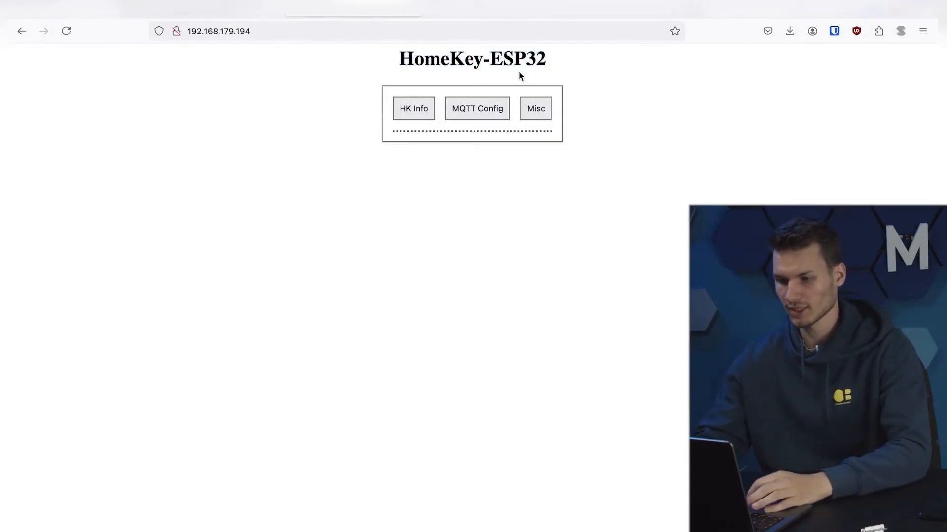
- Inspect the HK Info section, then scroll through the MQTT Configuration settings
{"action": "left_click", "coordinate": [414, 109]}
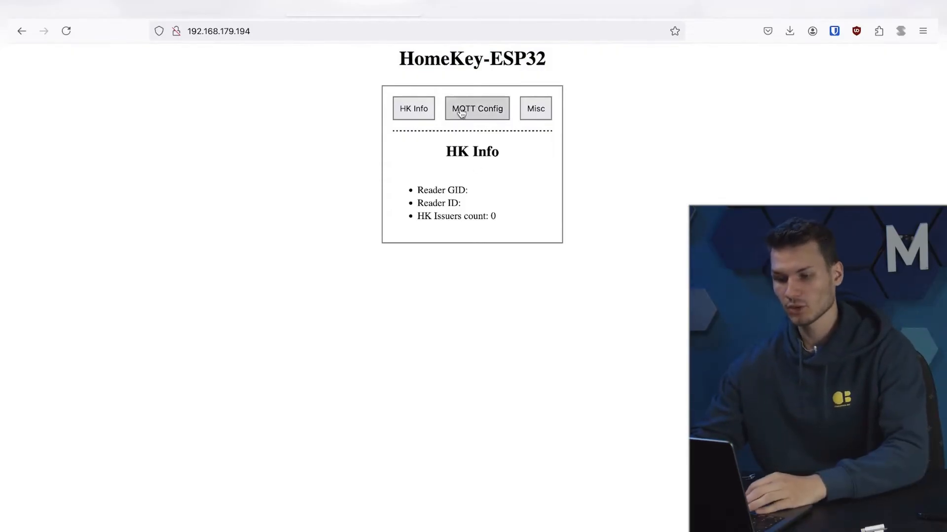
{"action": "left_click", "coordinate": [476, 108]}
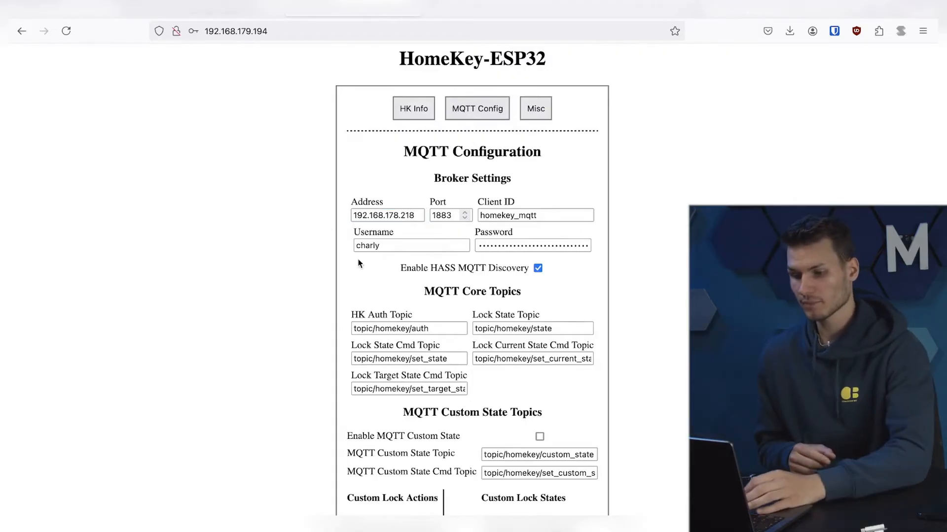
{"action": "scroll", "scroll_direction": "down", "scroll_amount": 3}
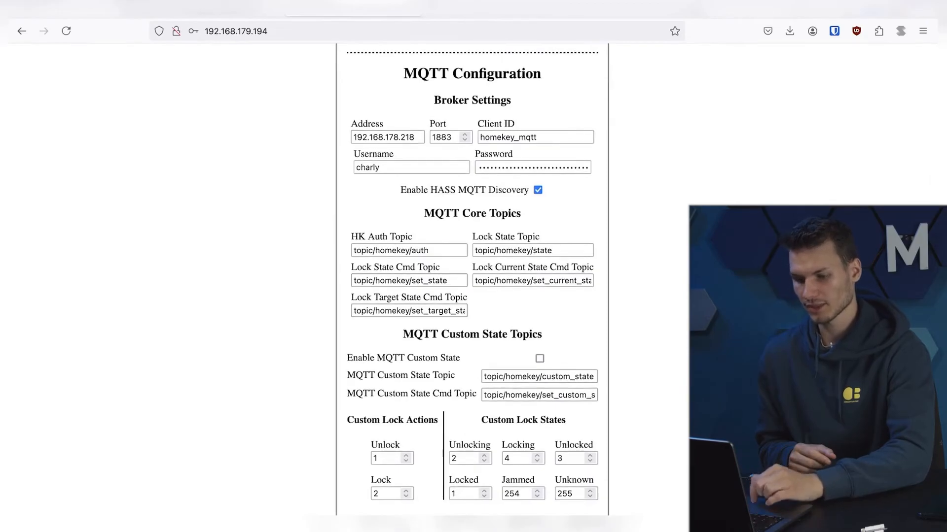
{"action": "scroll", "scroll_direction": "up", "scroll_amount": 3}
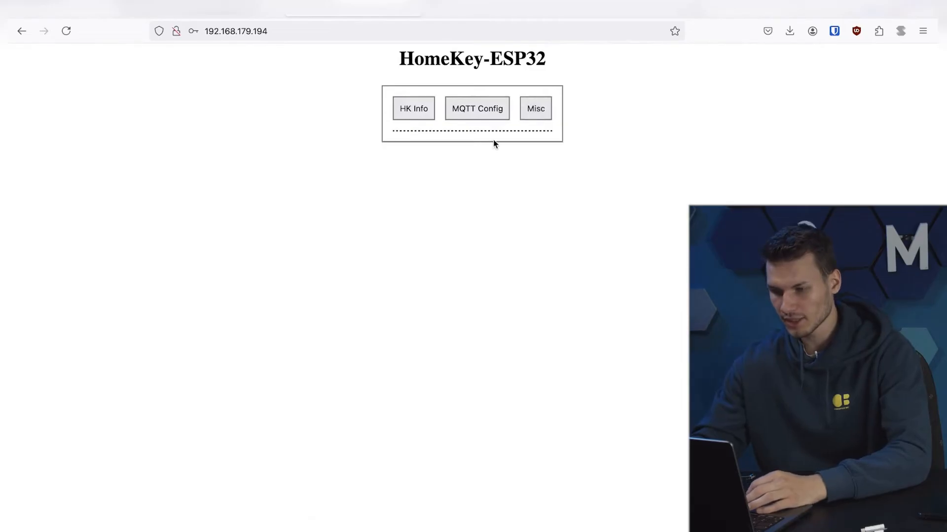
- Open Device Configuration and scroll to the Always Unlock on HK Auth option to switch it on
{"action": "left_click", "coordinate": [535, 108]}
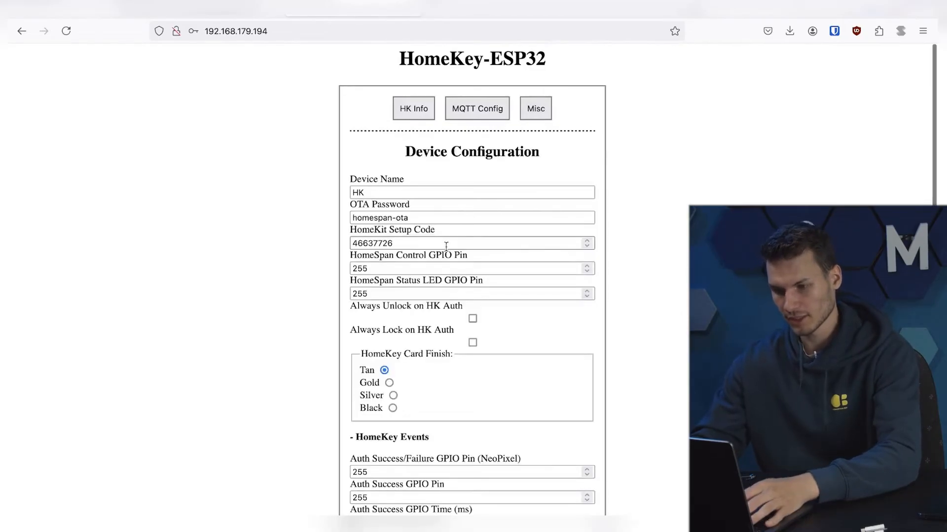
{"action": "scroll", "scroll_direction": "down", "scroll_amount": 3}
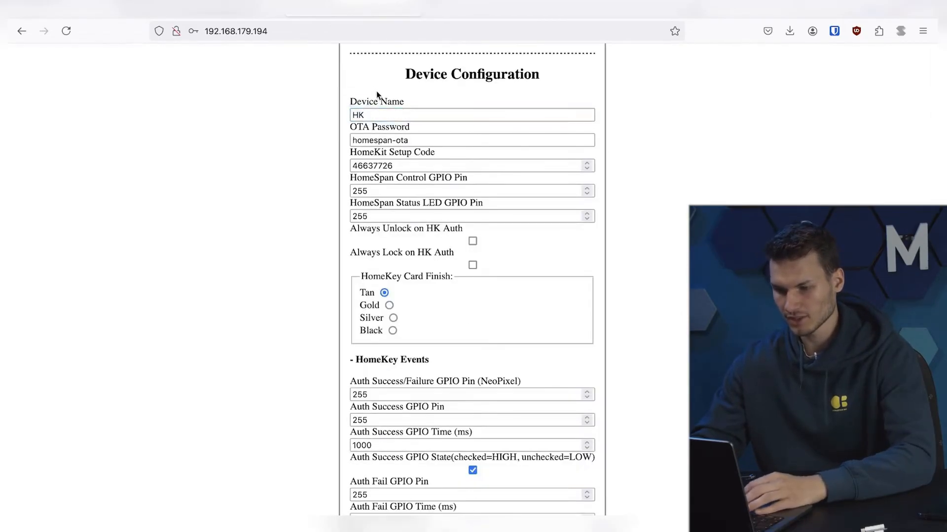
{"action": "scroll", "scroll_direction": "down", "scroll_amount": 3}
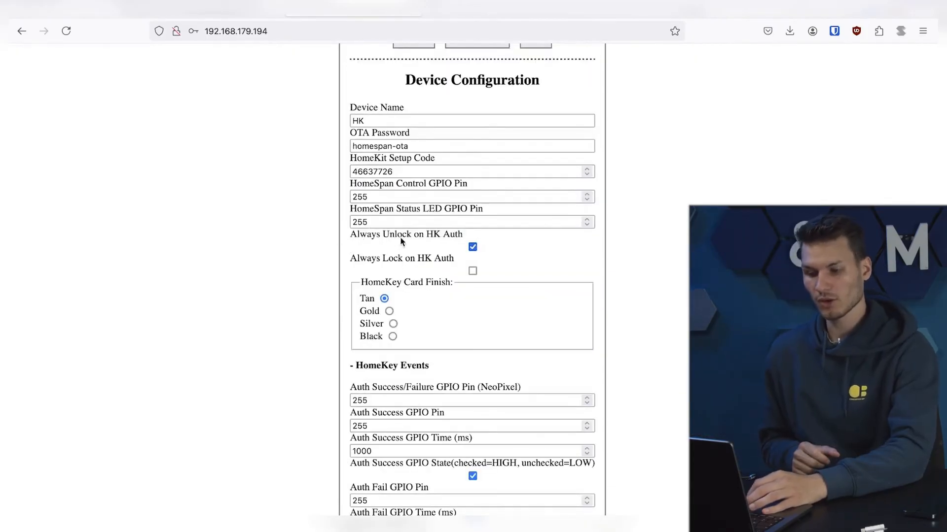
{"action": "mouse_move", "coordinate": [460, 240]}
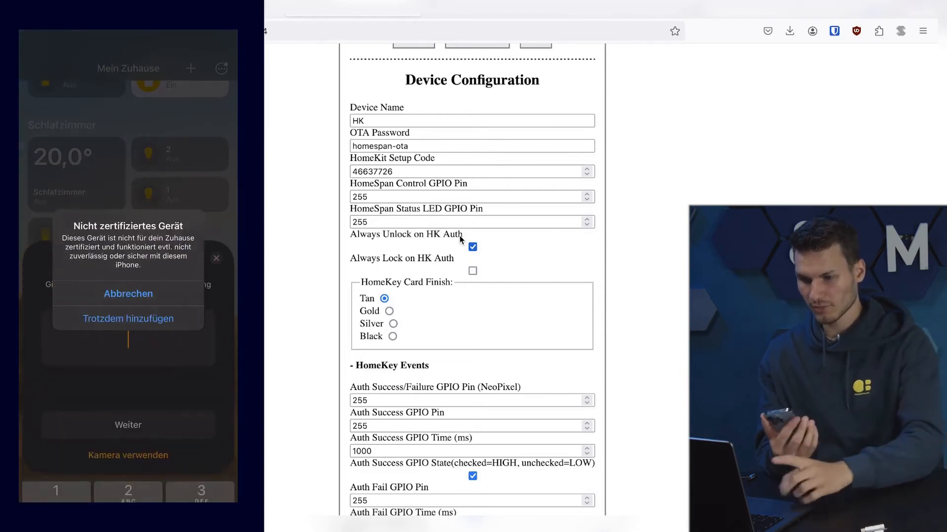
- Add the uncertified HK accessory anyway and enter setup code 4663-7726 to continue
{"action": "left_click", "coordinate": [128, 318]}
{"action": "type", "text": "4663-77"}
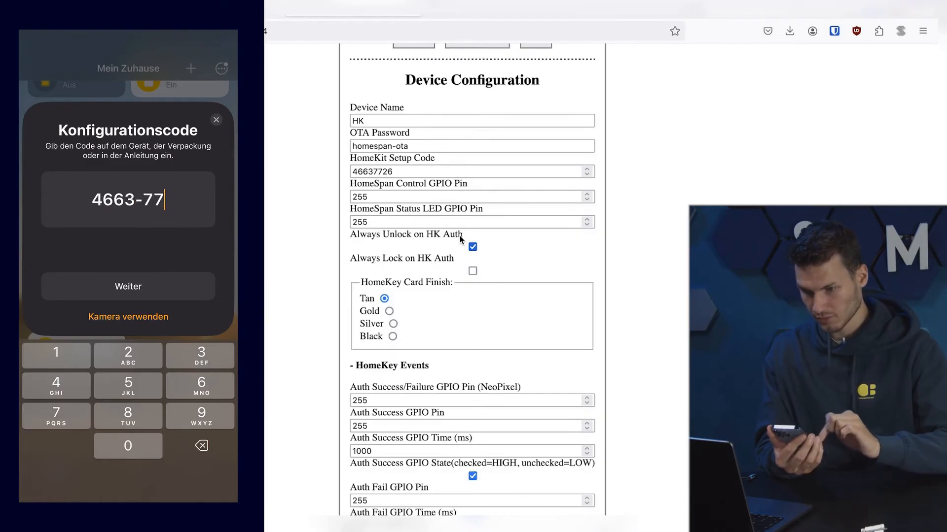
{"action": "type", "text": "26"}
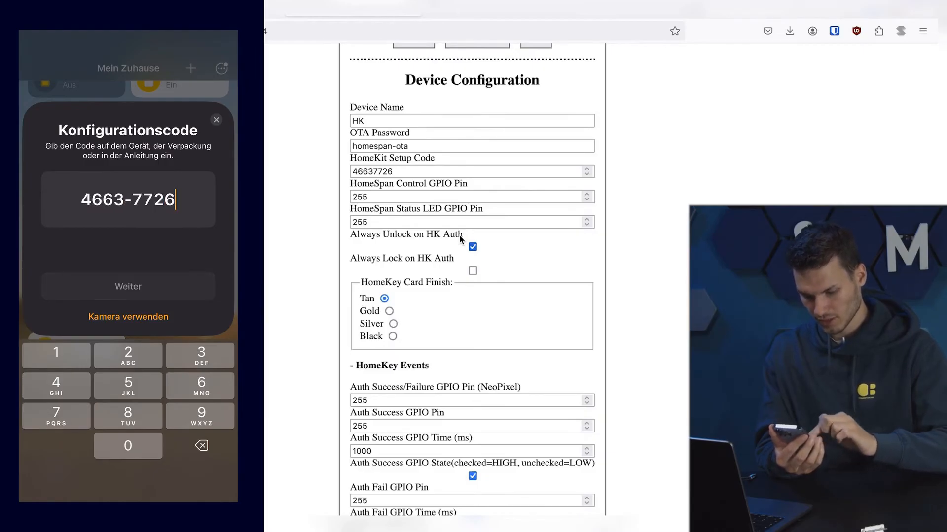
{"action": "left_click", "coordinate": [127, 286]}
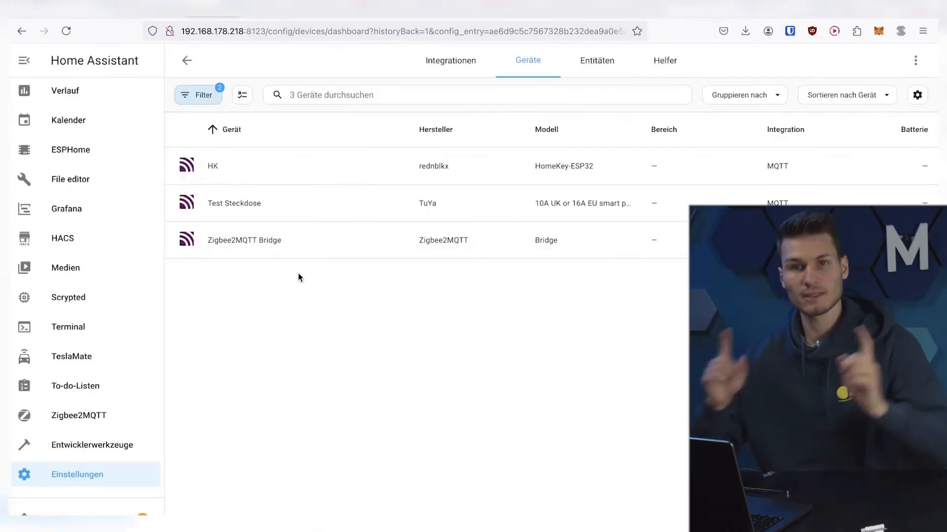
{"action": "mouse_move", "coordinate": [269, 171]}
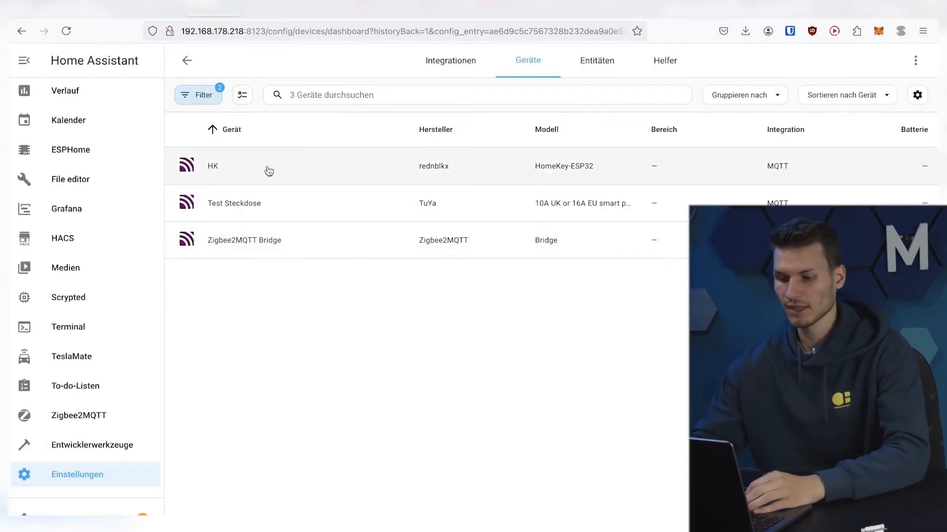
{"action": "mouse_move", "coordinate": [228, 173]}
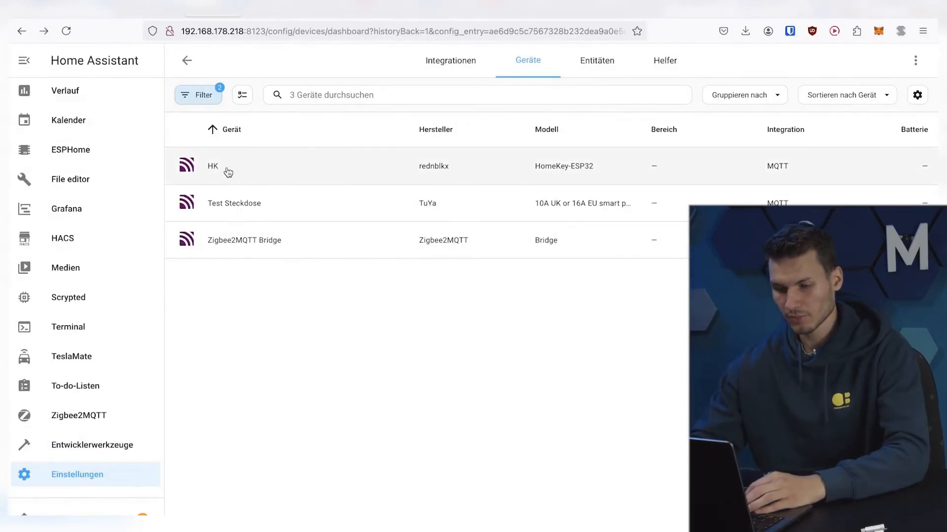
- Open the MQTT-discovered HK device and send its lock a lock command
{"action": "left_click", "coordinate": [212, 166]}
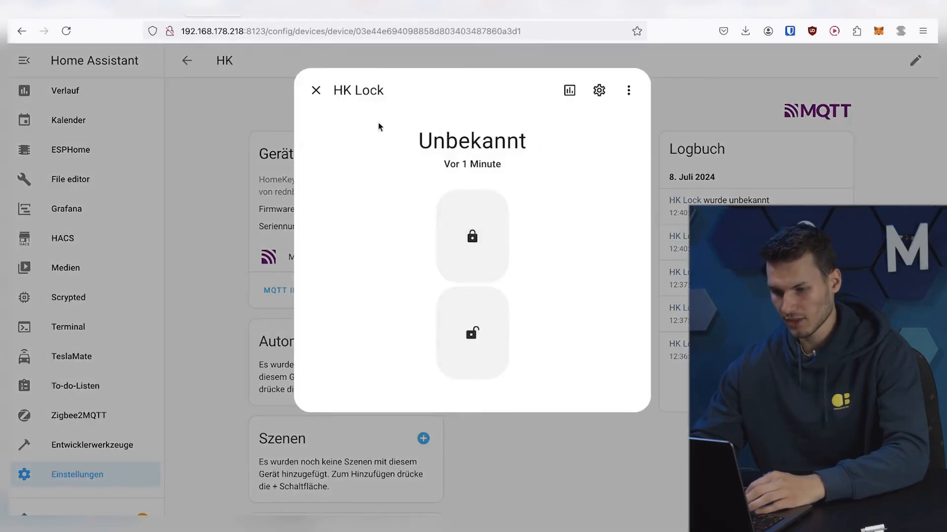
{"action": "left_click", "coordinate": [315, 90]}
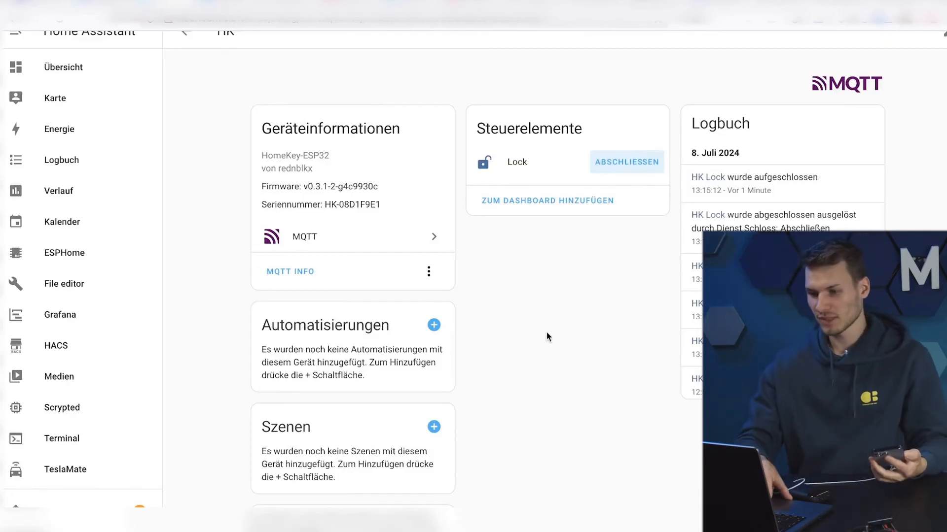
- Lock, unlock, then lock the HK lock again with ABSCHLIESSEN and AUFSCHLIESSEN
{"action": "left_click", "coordinate": [625, 162]}
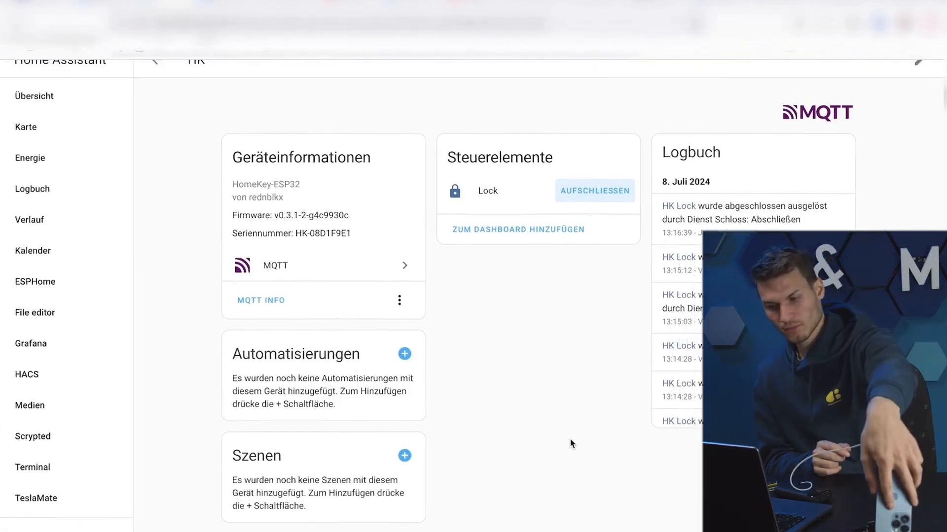
{"action": "left_click", "coordinate": [594, 191]}
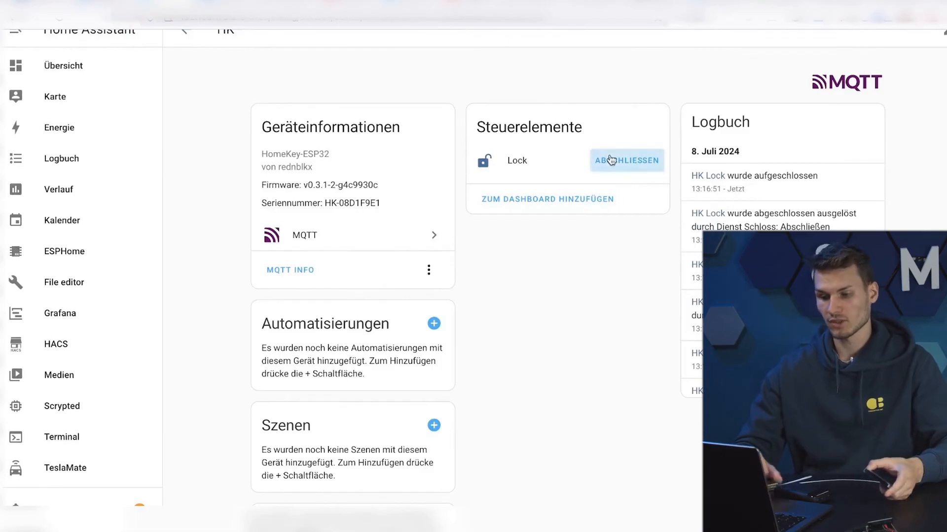
{"action": "left_click", "coordinate": [626, 160]}
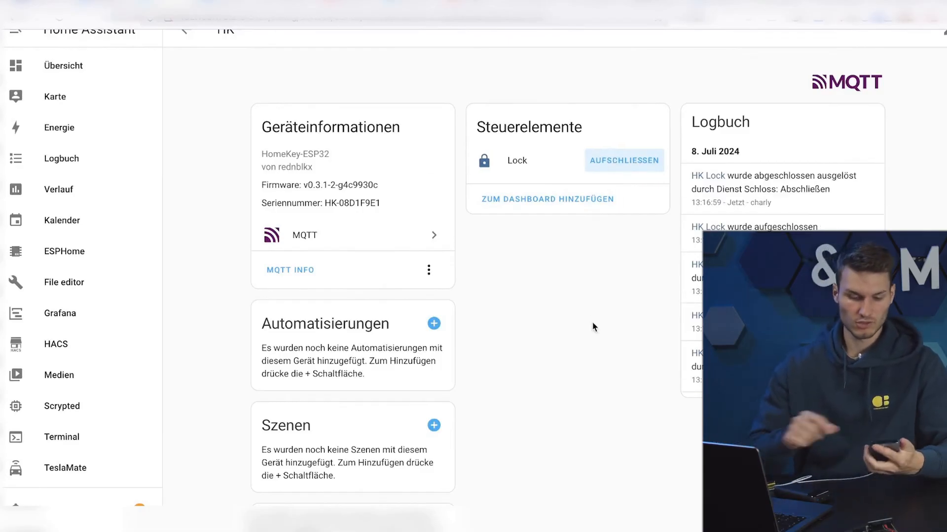